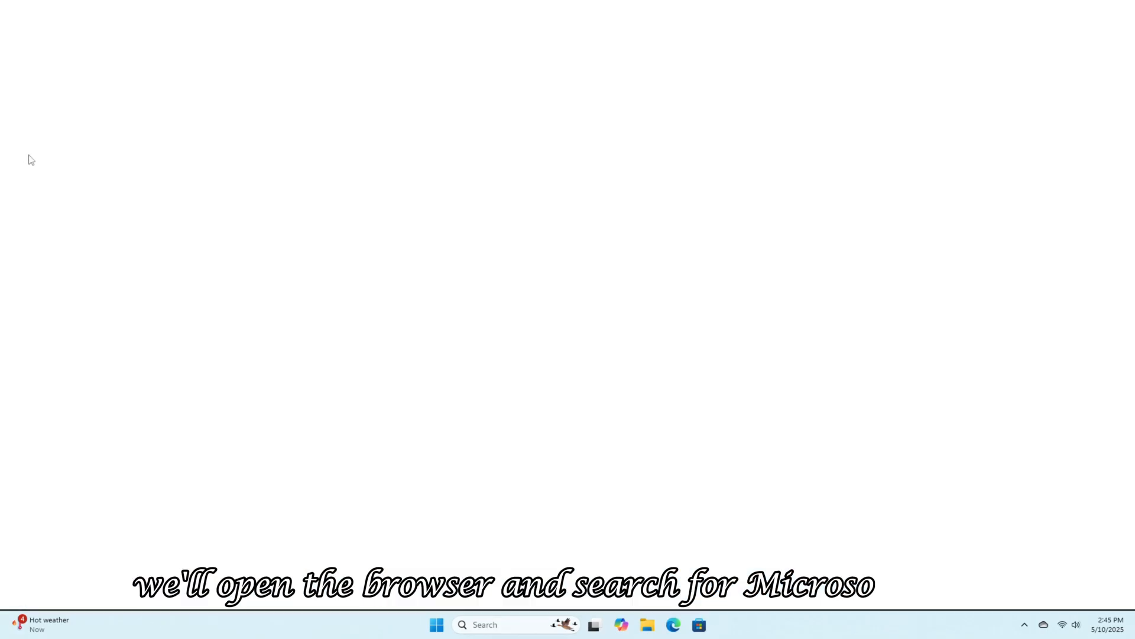
# Search Google for 'ms office 2024 offline installer iso' and scroll to the download results.
pyautogui.write('ms office 2024')
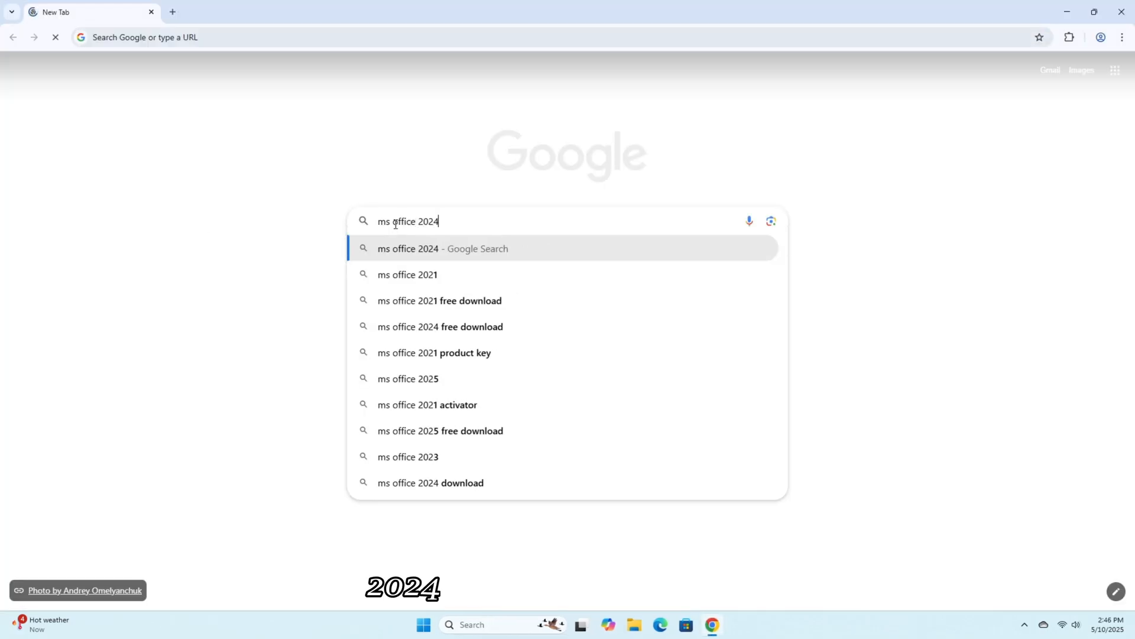
pyautogui.write('offline installer is')
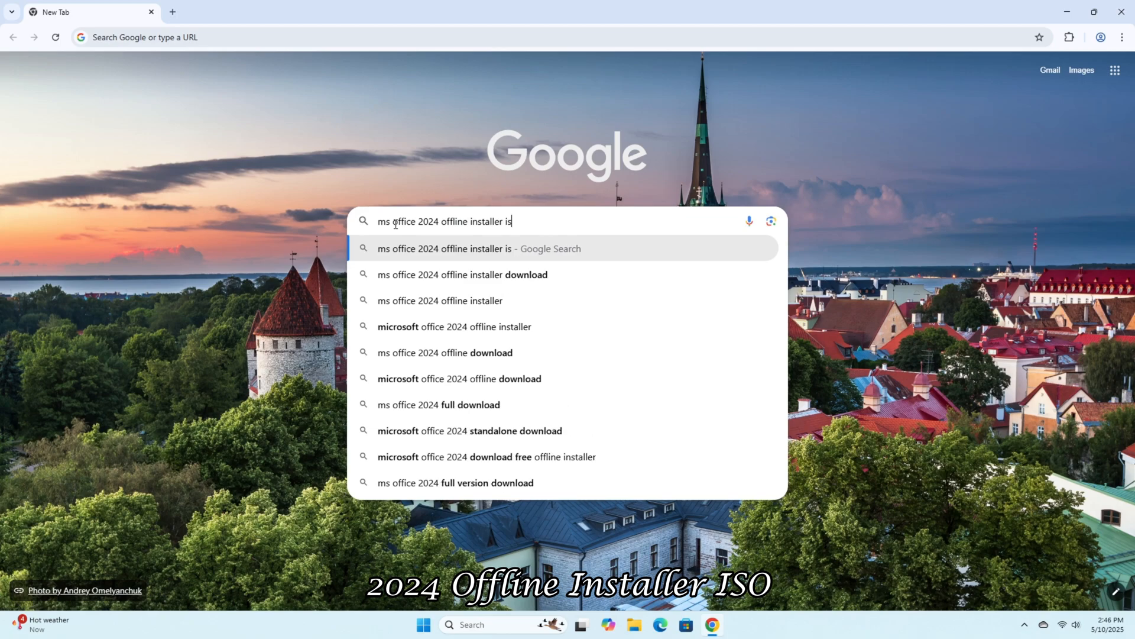
pyautogui.press('Return')
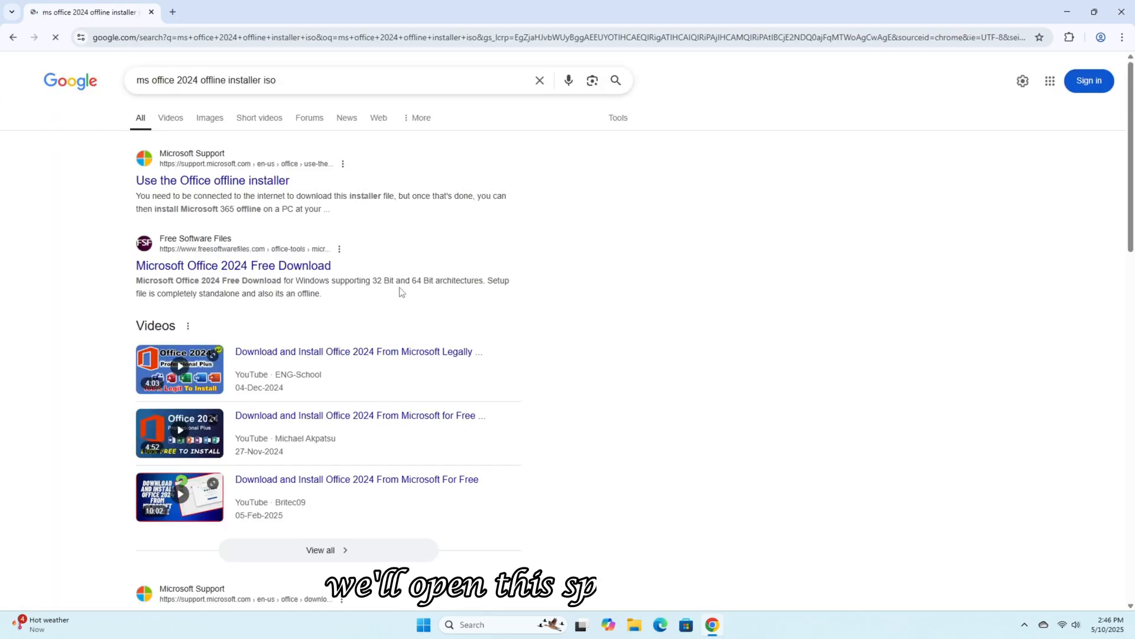
pyautogui.scroll(-3)
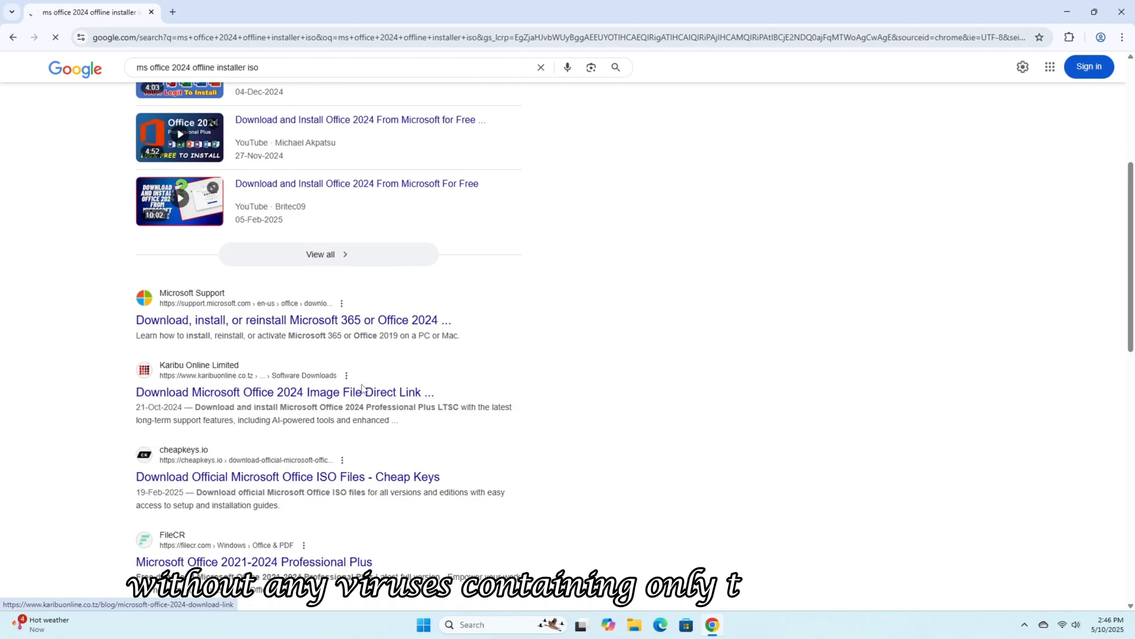
# From the Karibu Online article, start the ProPlus2024Retail.img direct download and confirm the IDM duplicate dialog.
pyautogui.click(285, 391)
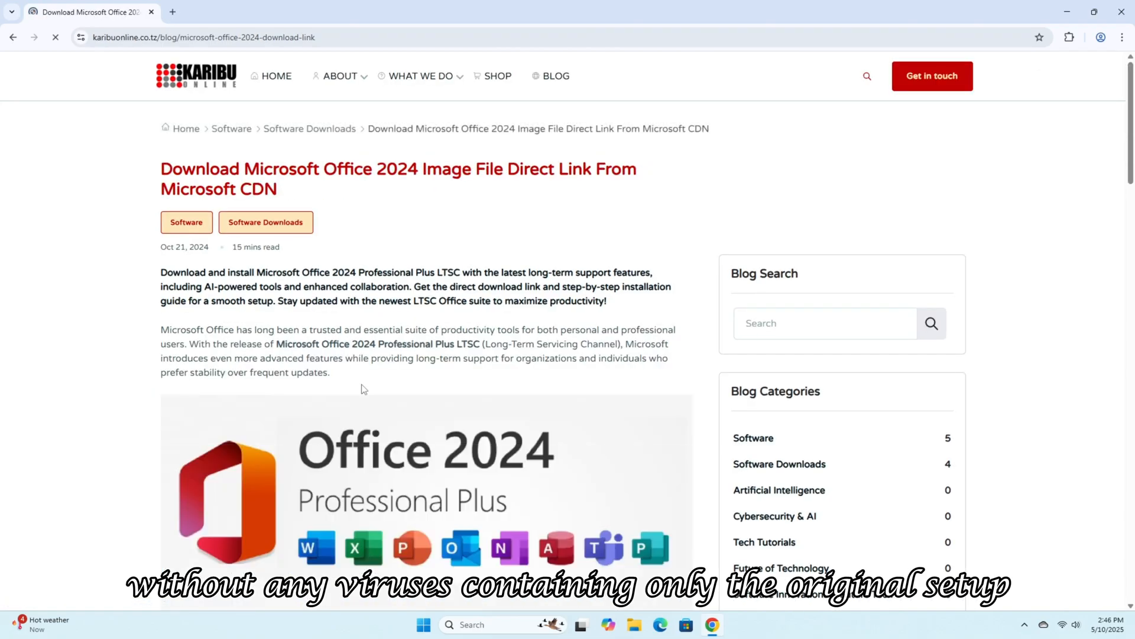
pyautogui.scroll(-3)
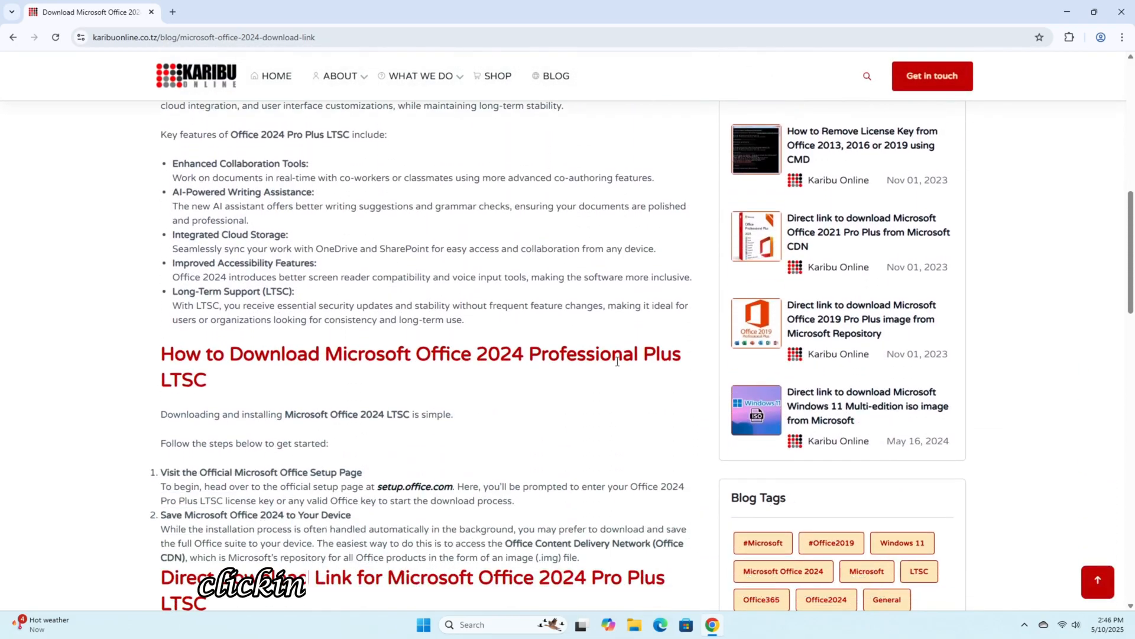
pyautogui.scroll(-3)
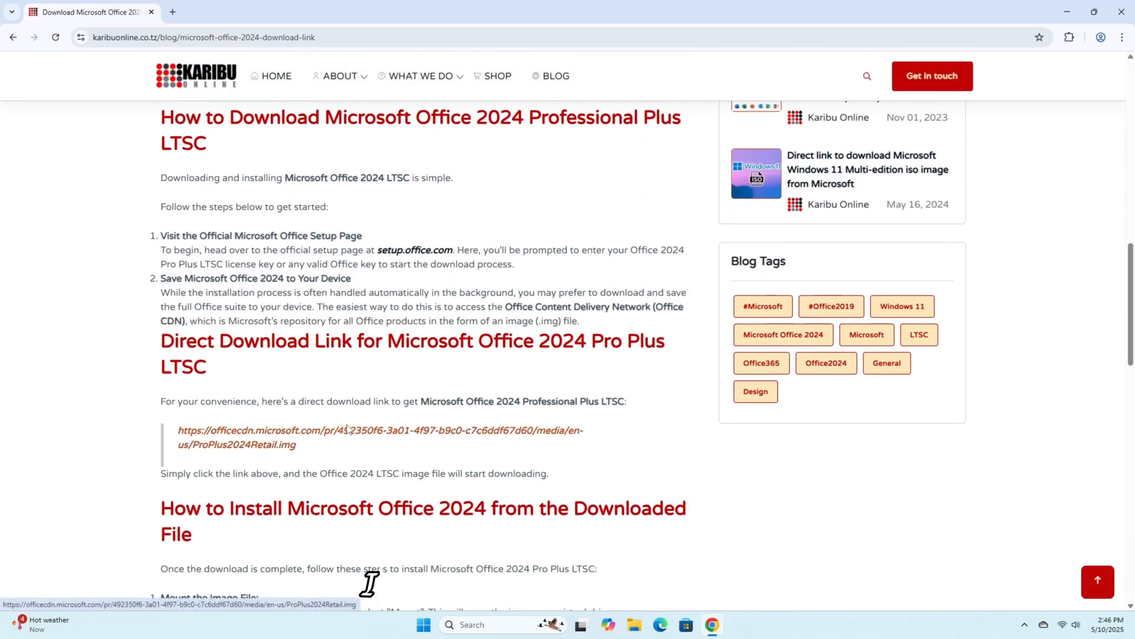
pyautogui.click(381, 437)
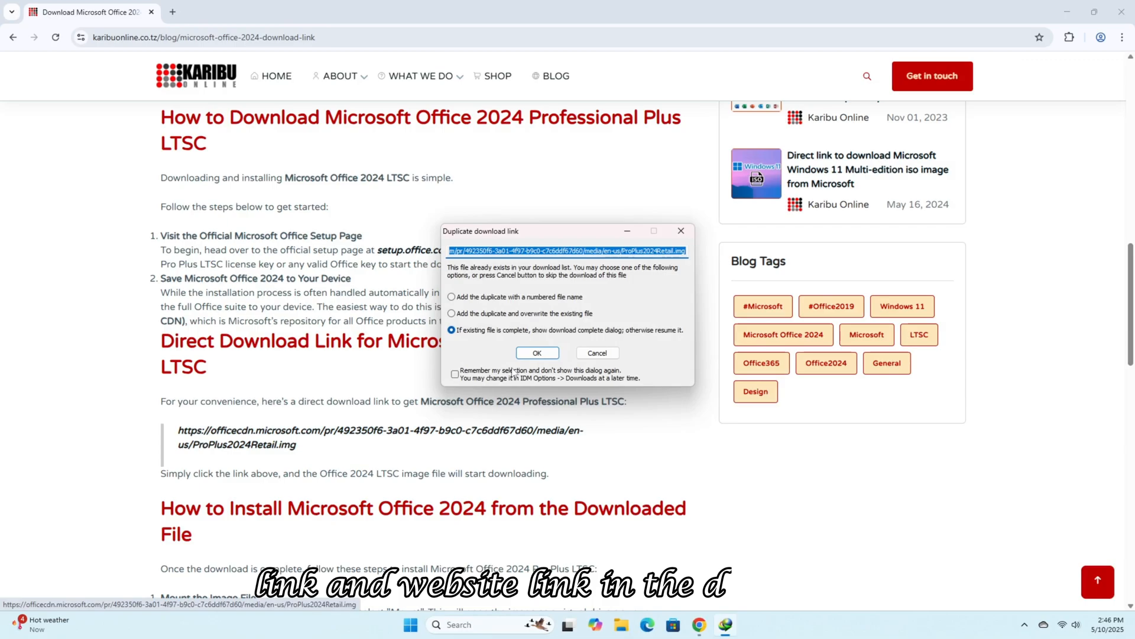
pyautogui.click(537, 353)
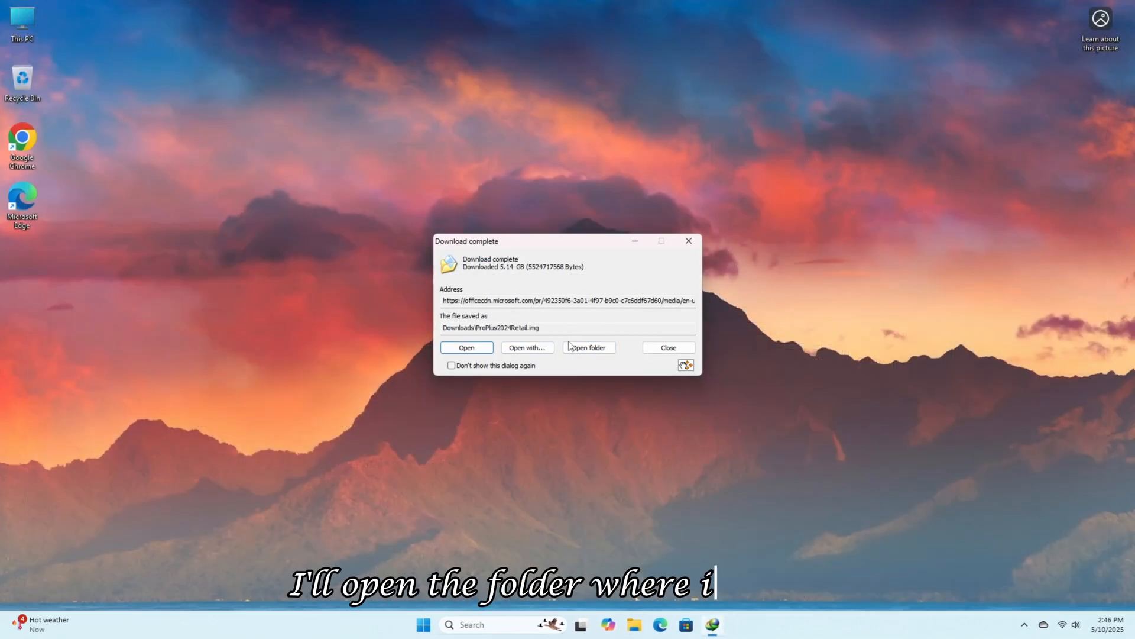
# Mount ProPlus2024Retail.img from the Downloads folder and run its Setup with UAC approval.
pyautogui.click(589, 346)
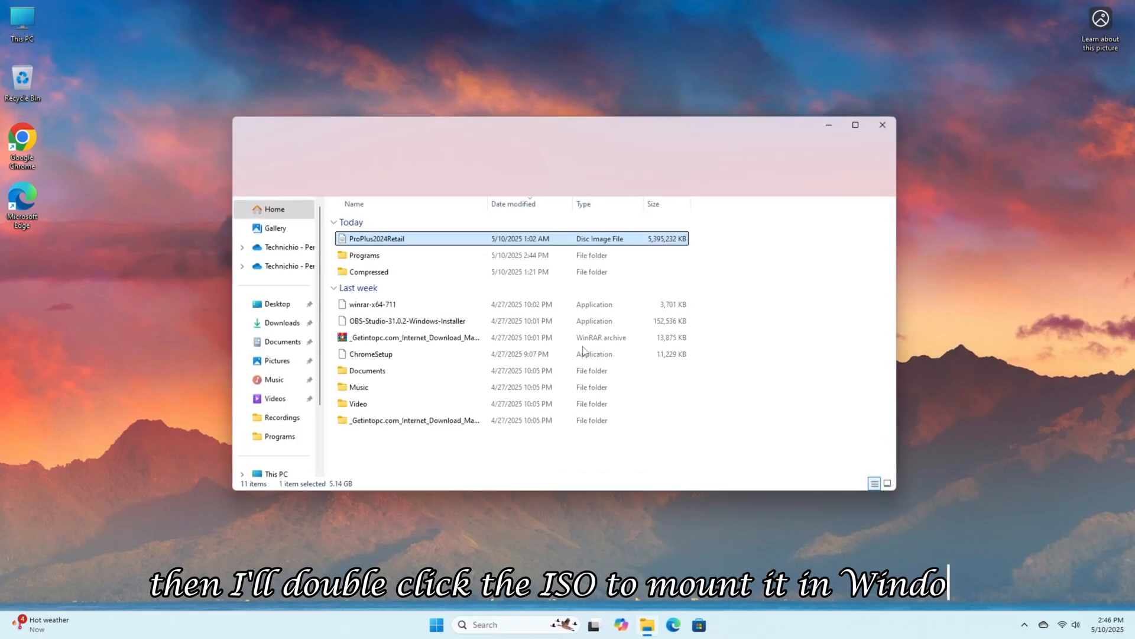
pyautogui.doubleClick(376, 238)
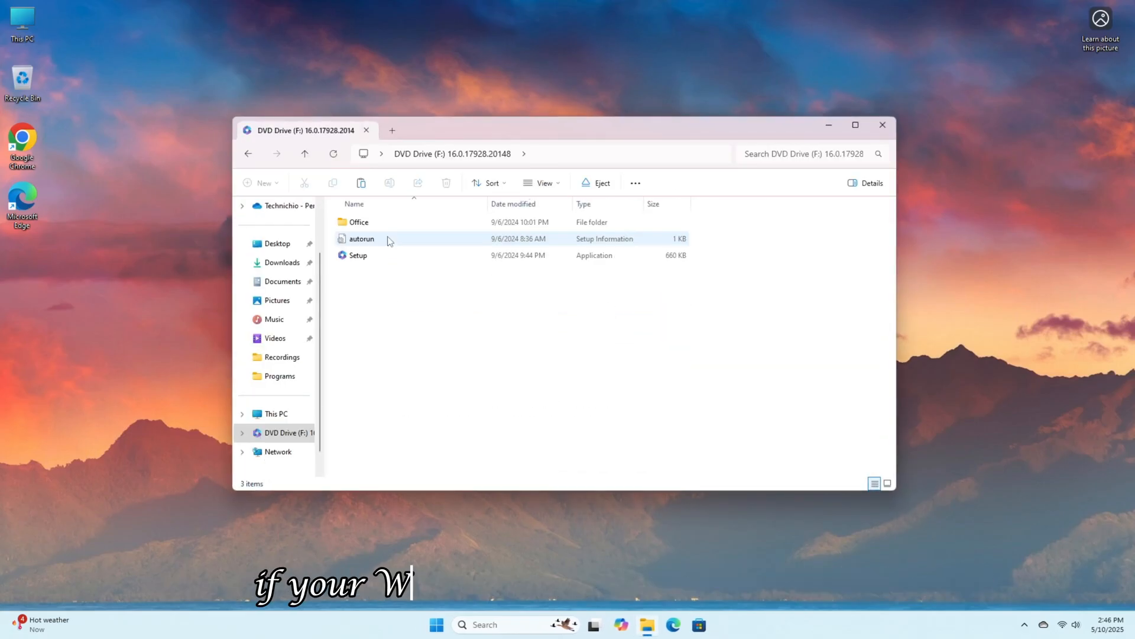
pyautogui.click(357, 256)
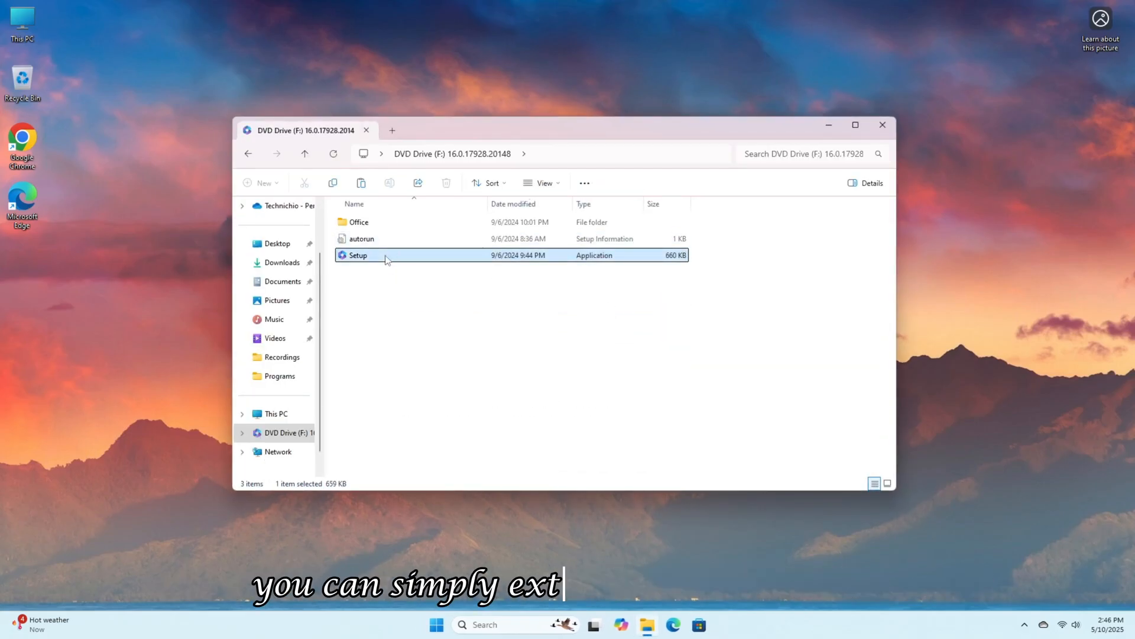
pyautogui.doubleClick(356, 256)
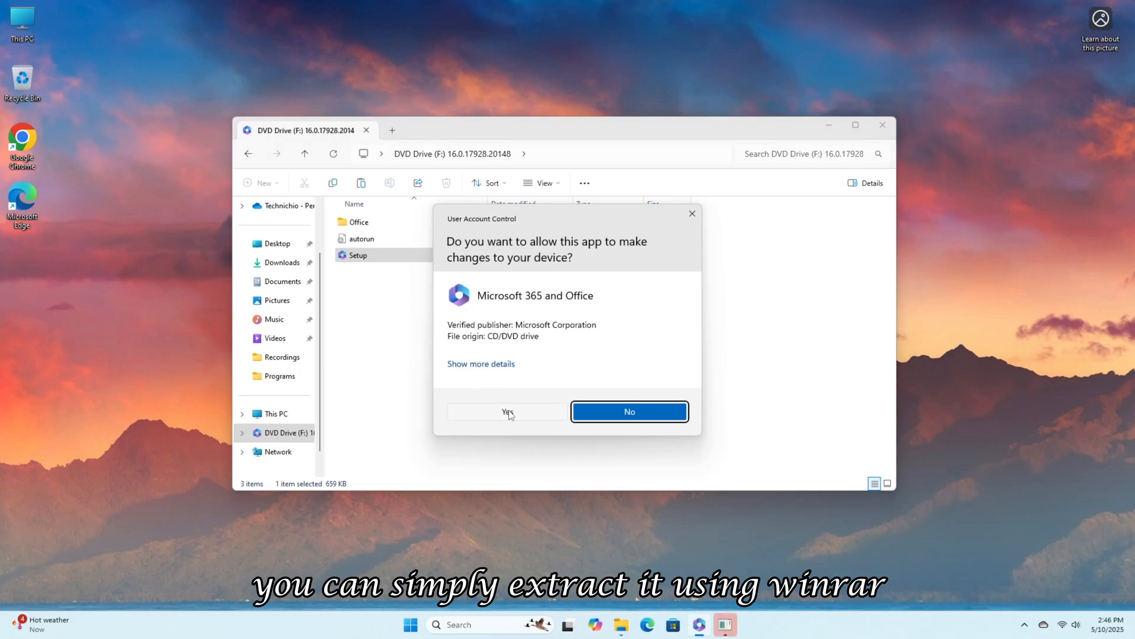
pyautogui.click(506, 412)
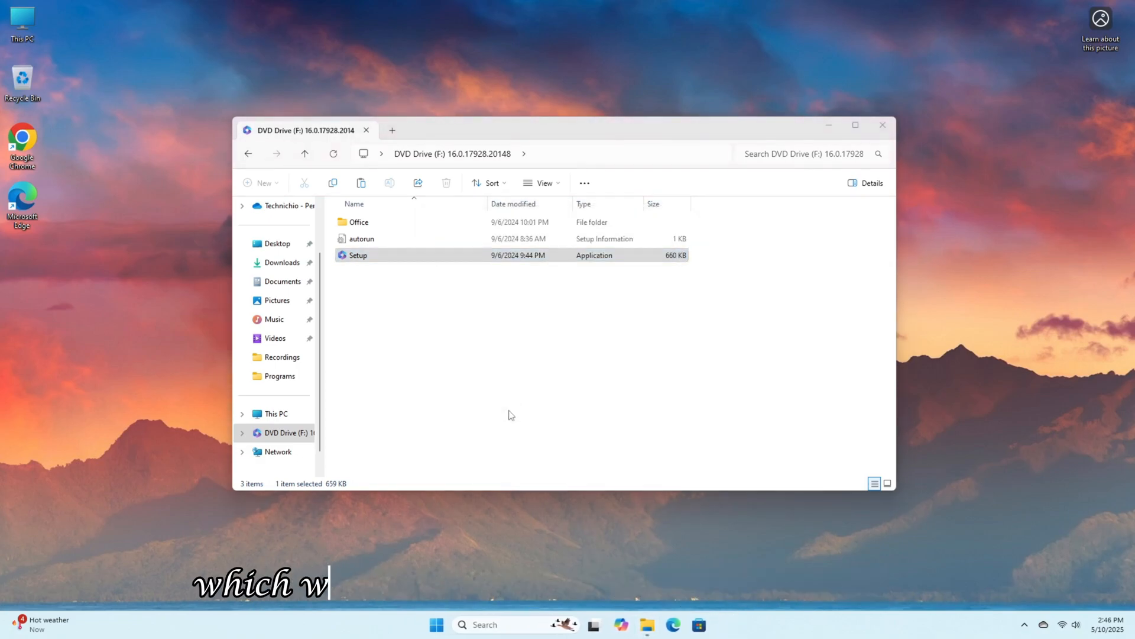
pyautogui.doubleClick(357, 255)
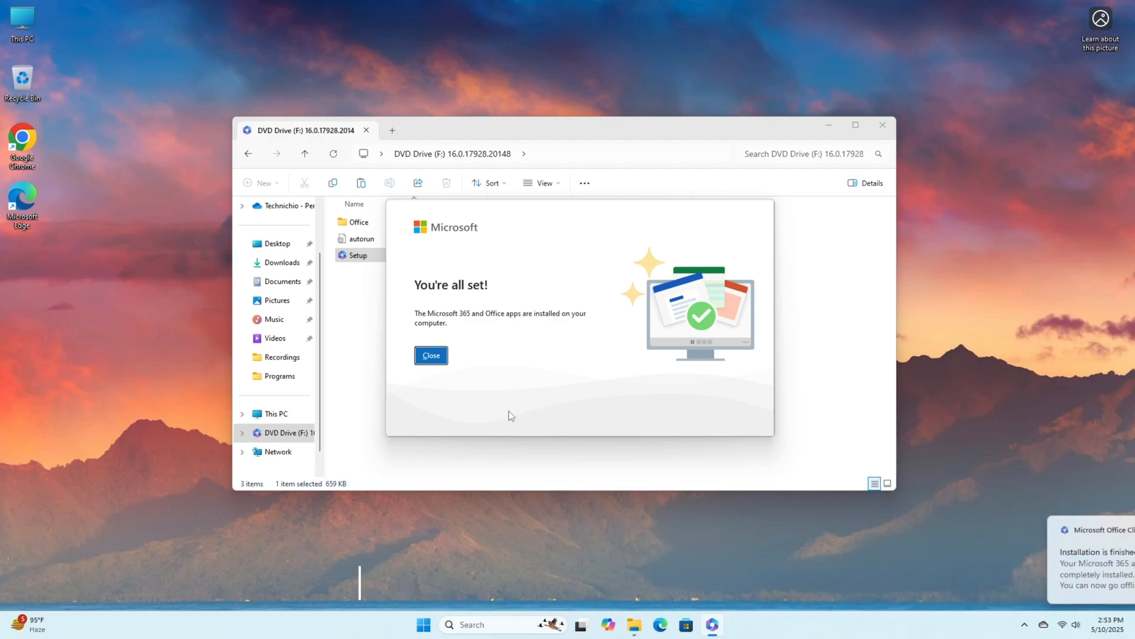
# Dismiss the setup and product key prompts and show Excel's Account page for Office Professional Plus 2024.
pyautogui.click(431, 355)
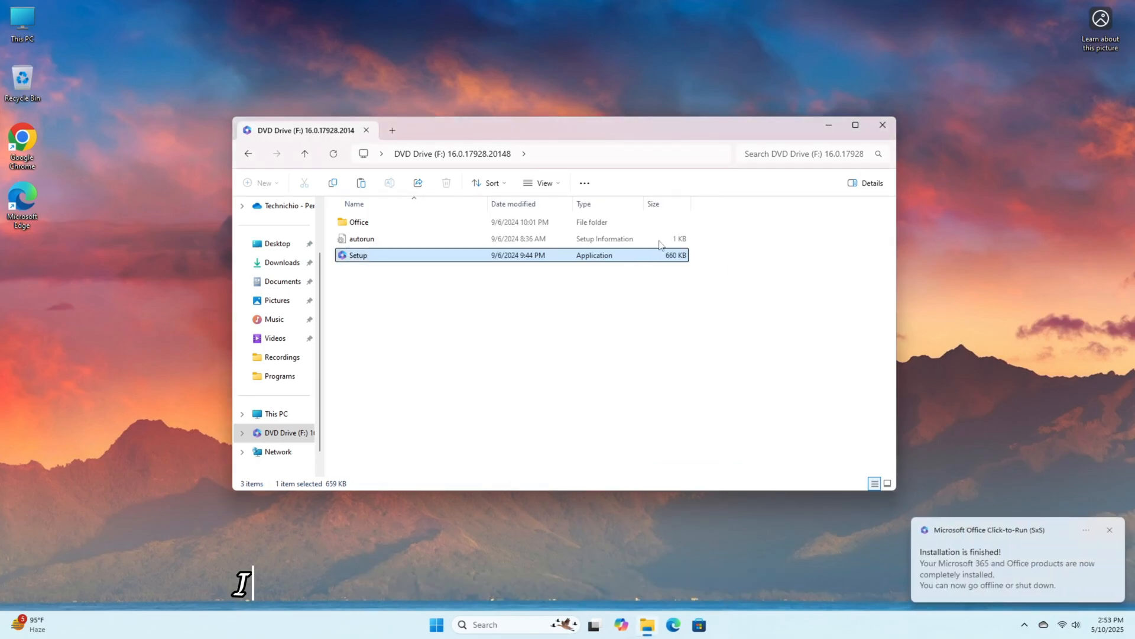
pyautogui.click(883, 125)
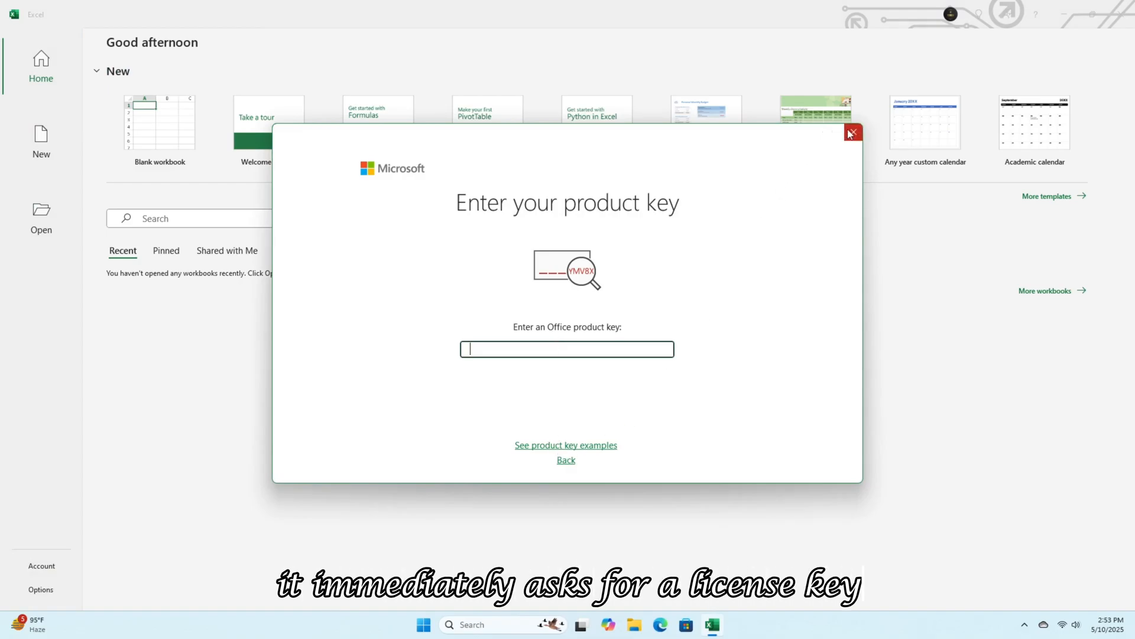
pyautogui.click(852, 133)
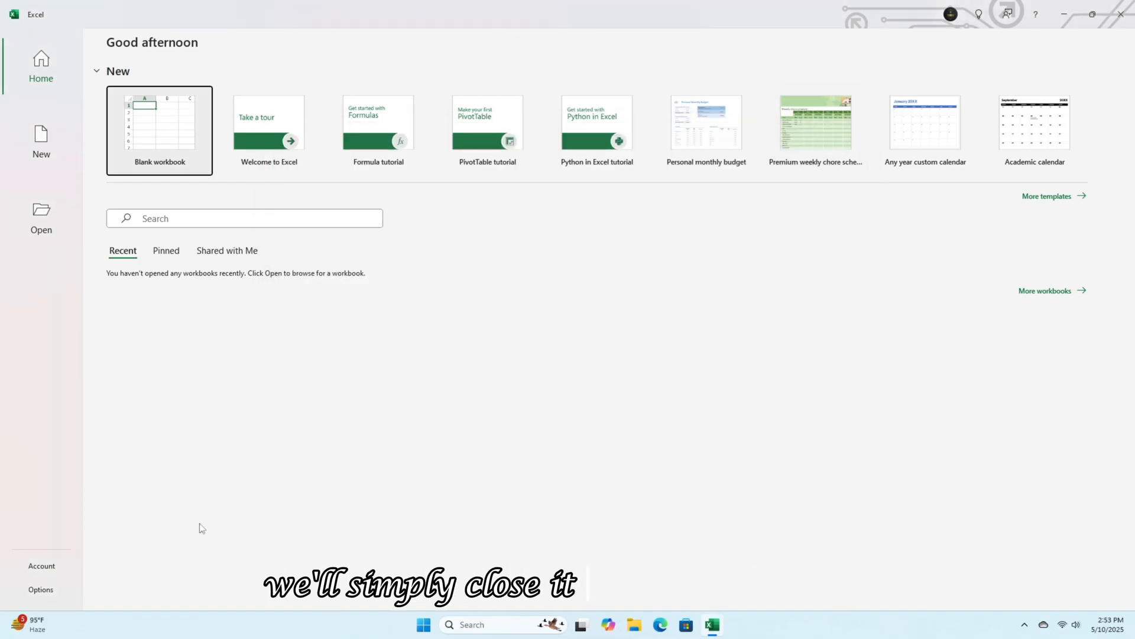
pyautogui.click(40, 565)
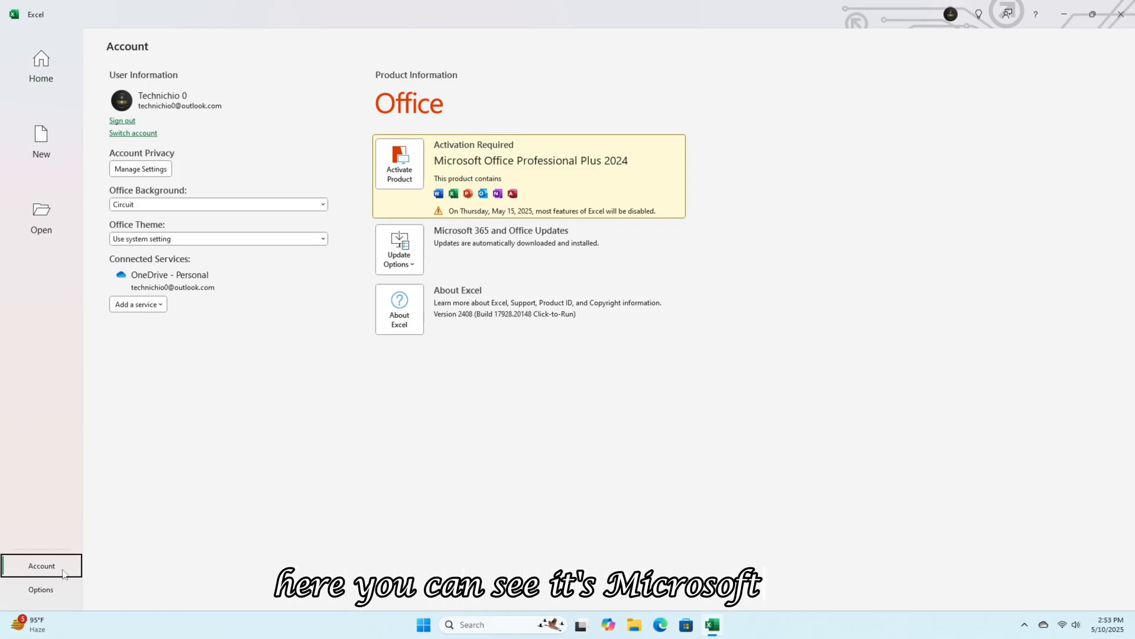
pyautogui.moveTo(438, 172)
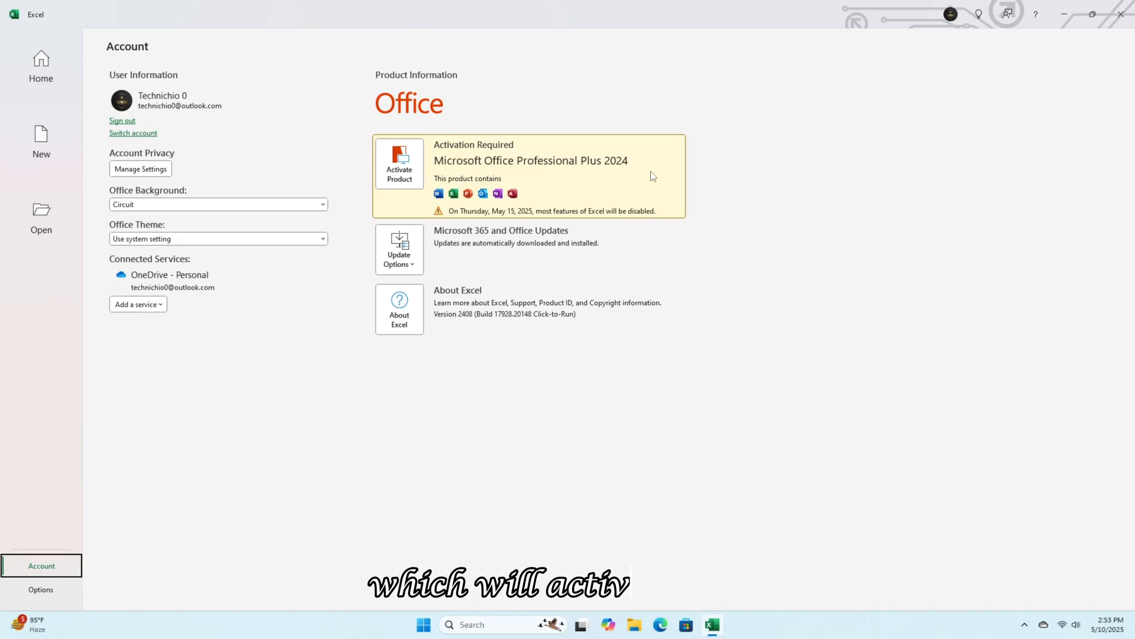
pyautogui.moveTo(636, 353)
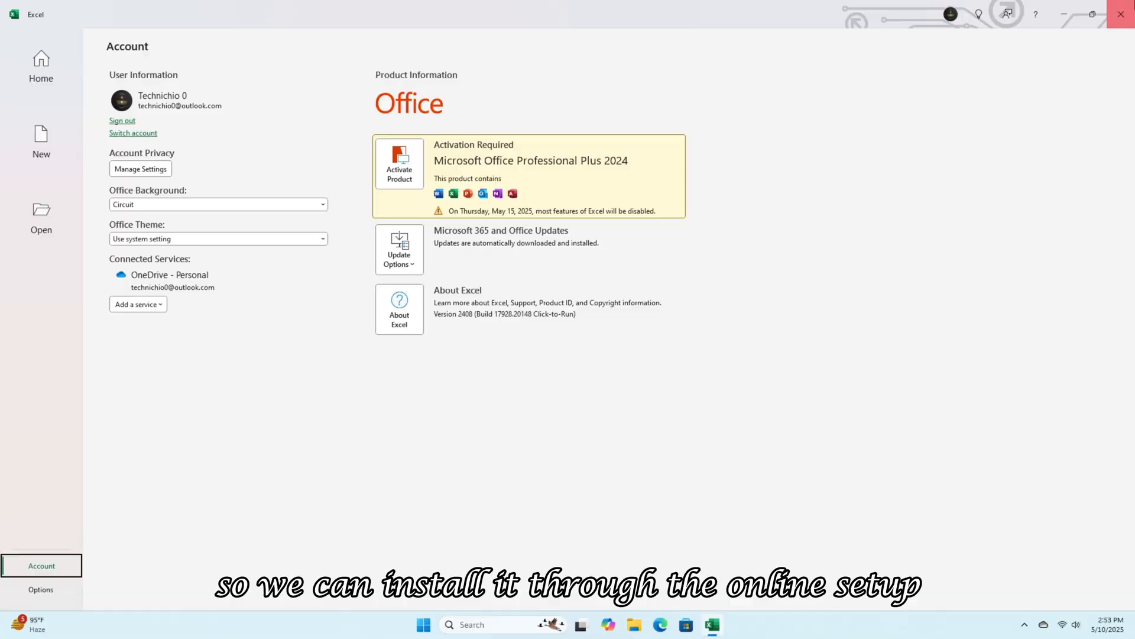
# Close Excel and uninstall Microsoft Office Professional Plus 2024 via Settings' Installed apps.
pyautogui.click(435, 624)
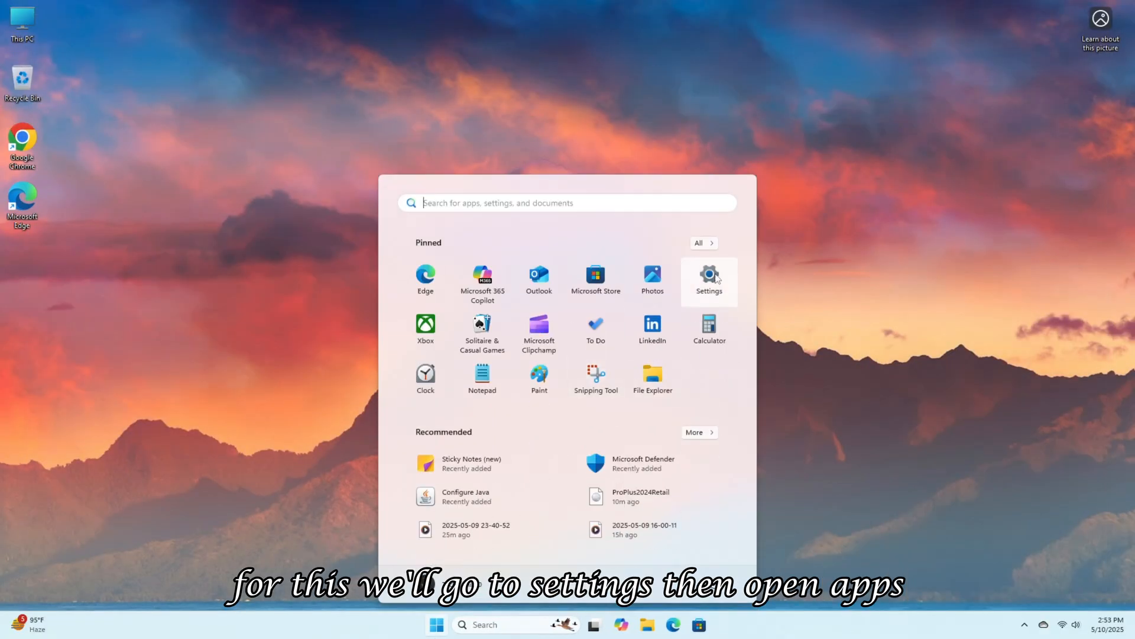
pyautogui.click(709, 278)
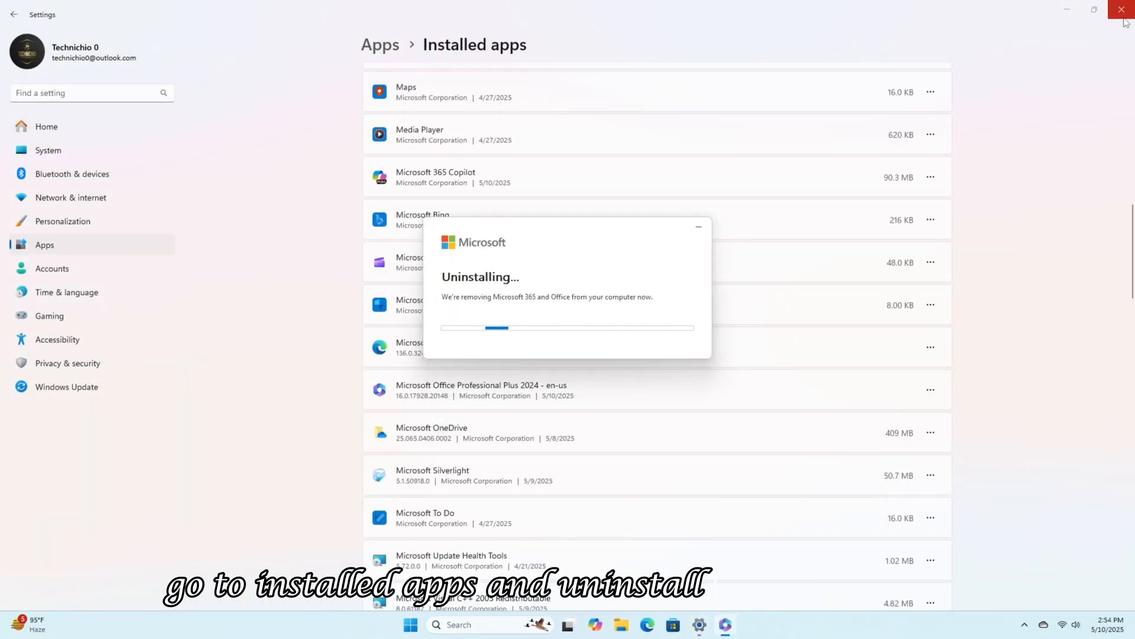
pyautogui.click(1122, 9)
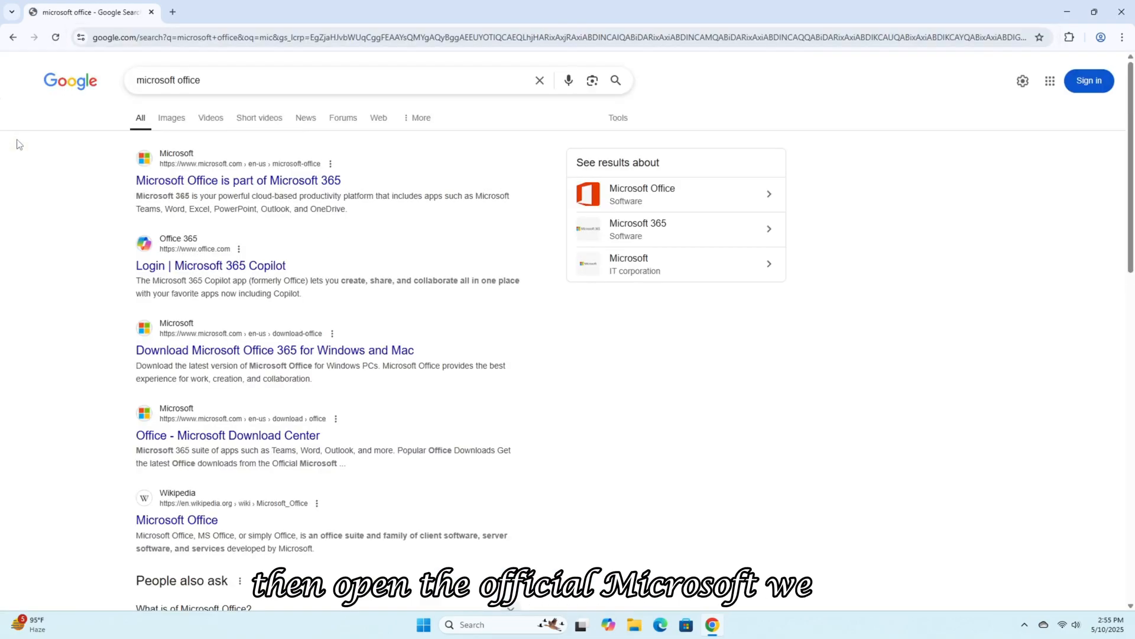
# Download OfficeSetup.exe from Microsoft's official page and run it to install Microsoft 365.
pyautogui.click(274, 350)
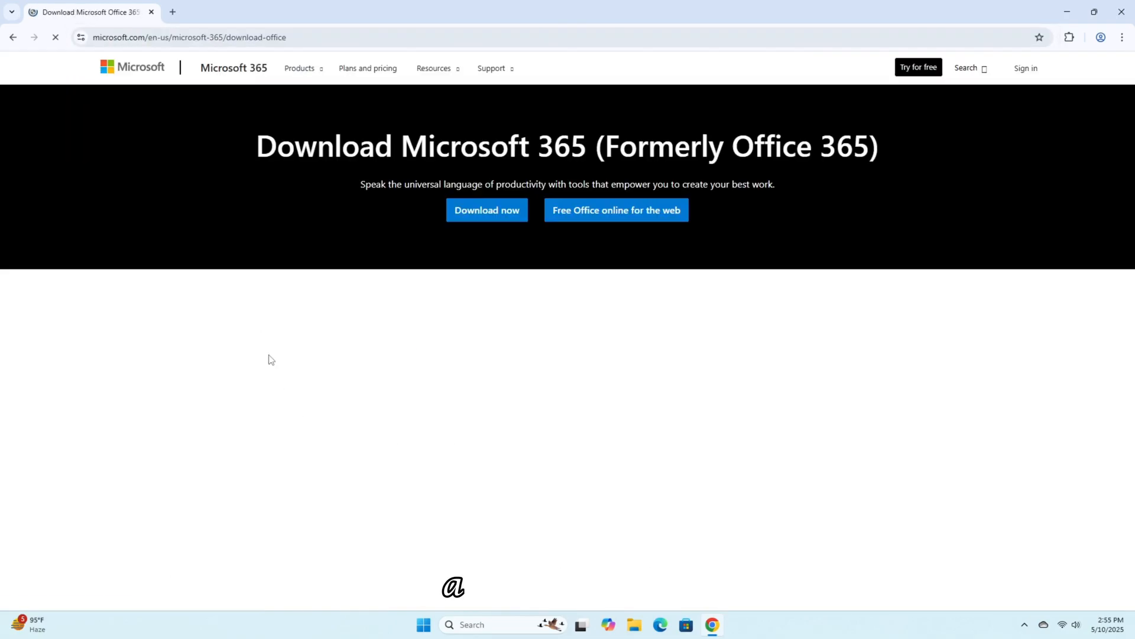
pyautogui.click(486, 210)
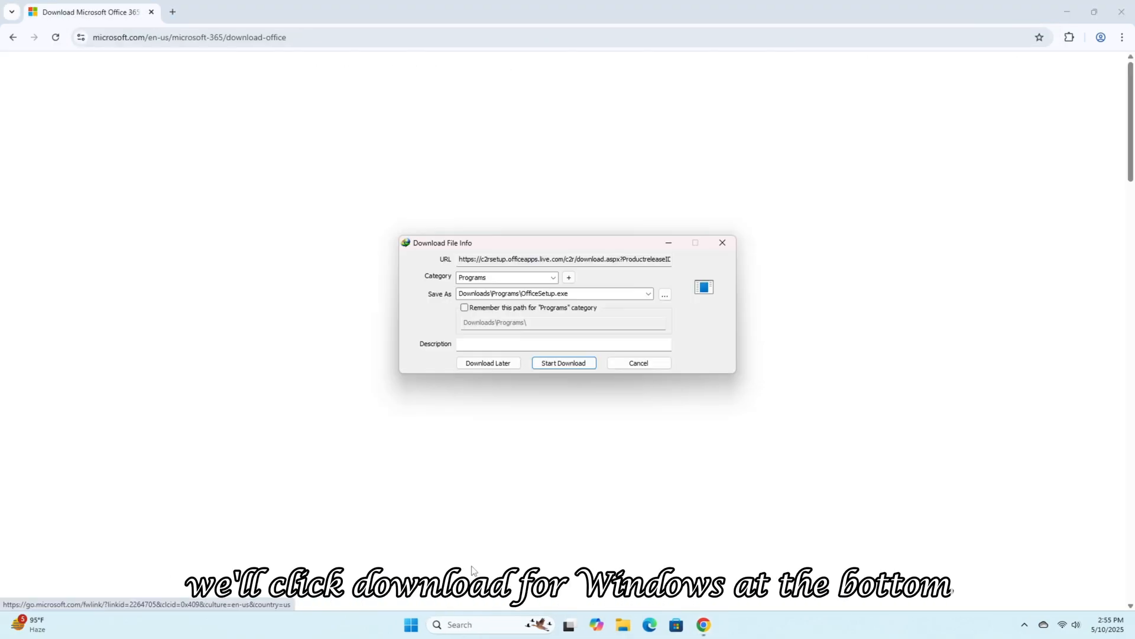
pyautogui.click(563, 363)
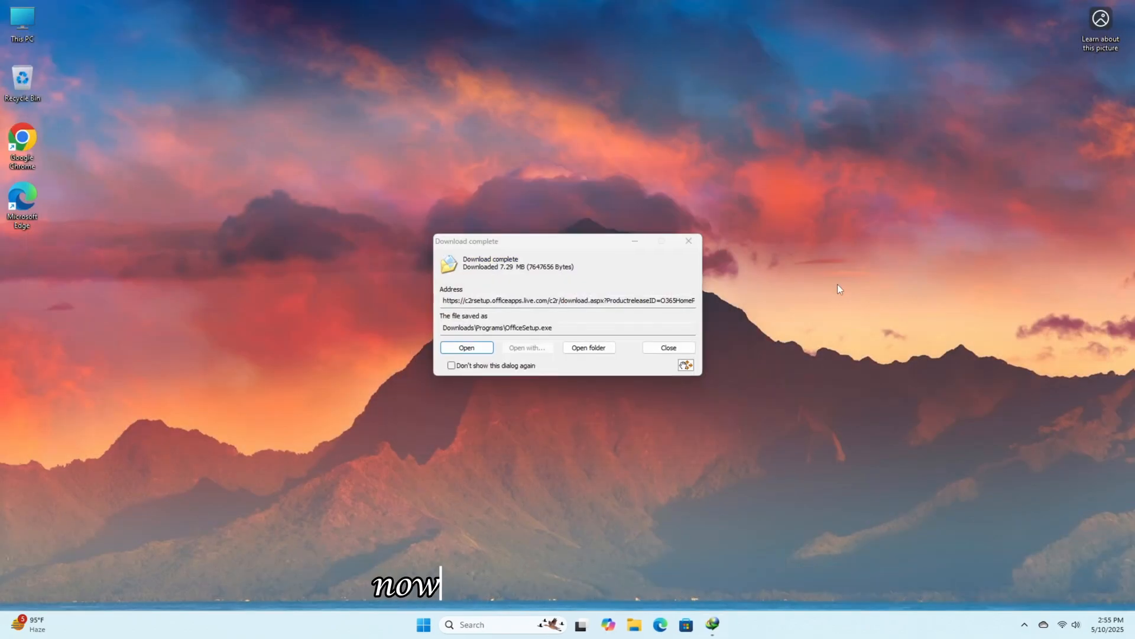
pyautogui.click(466, 347)
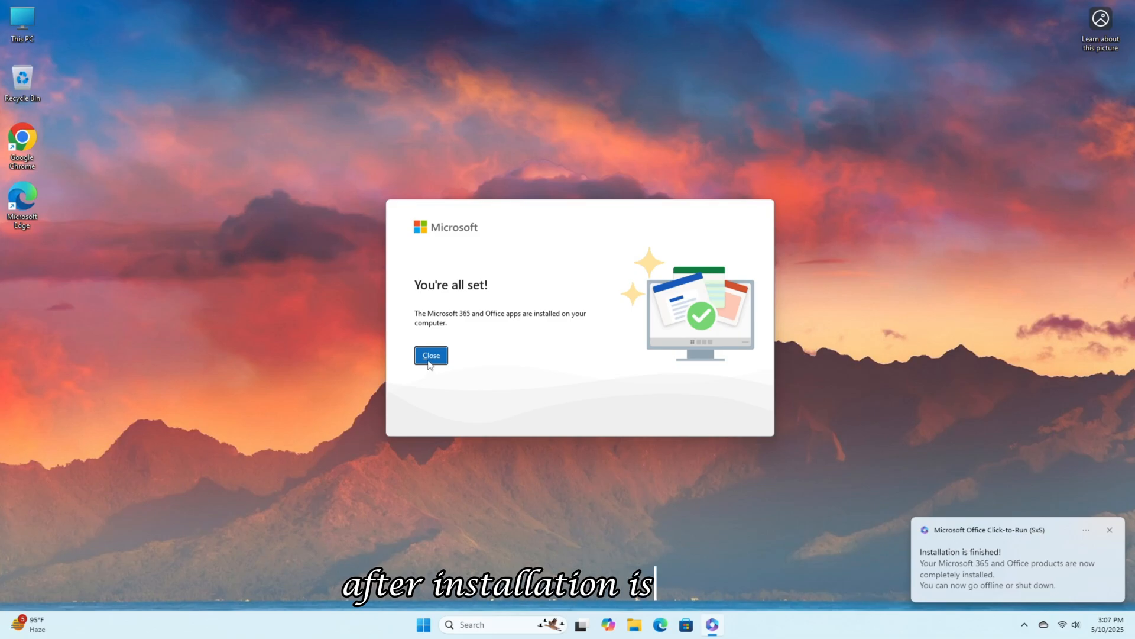
# Dismiss the setup and product key prompts and show Excel's Account page for unactivated Microsoft 365.
pyautogui.click(430, 355)
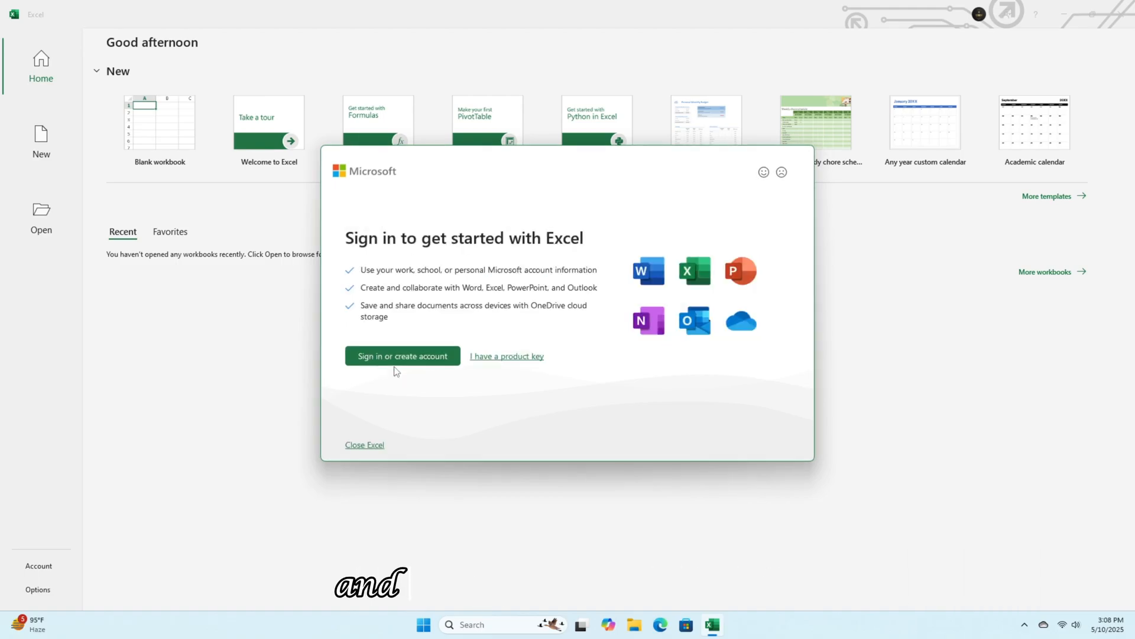
pyautogui.click(507, 356)
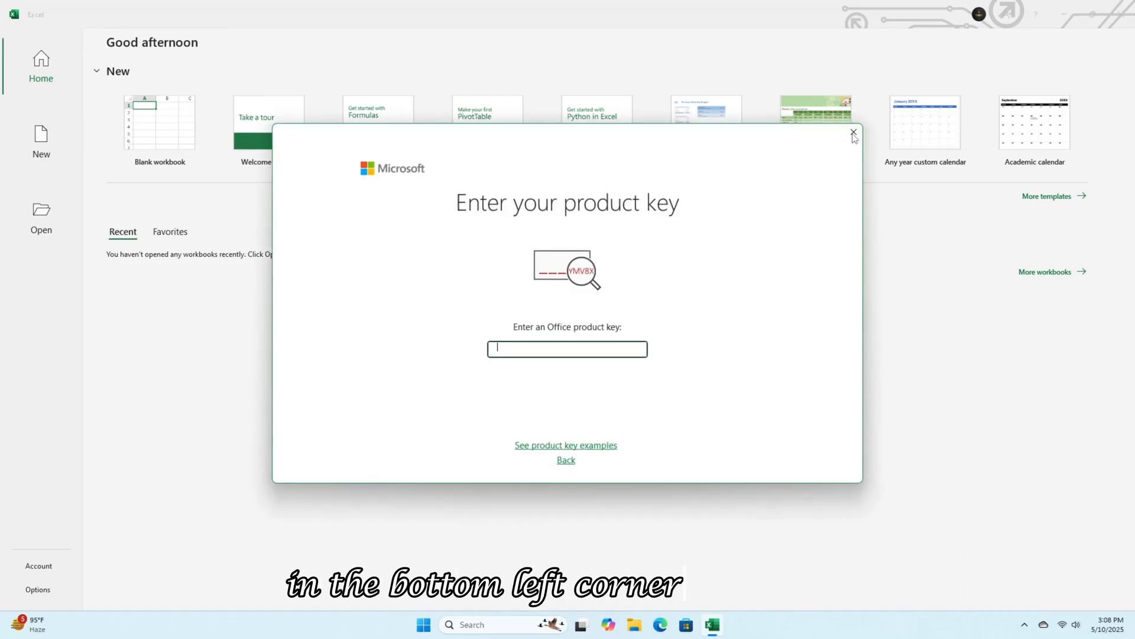
pyautogui.click(38, 566)
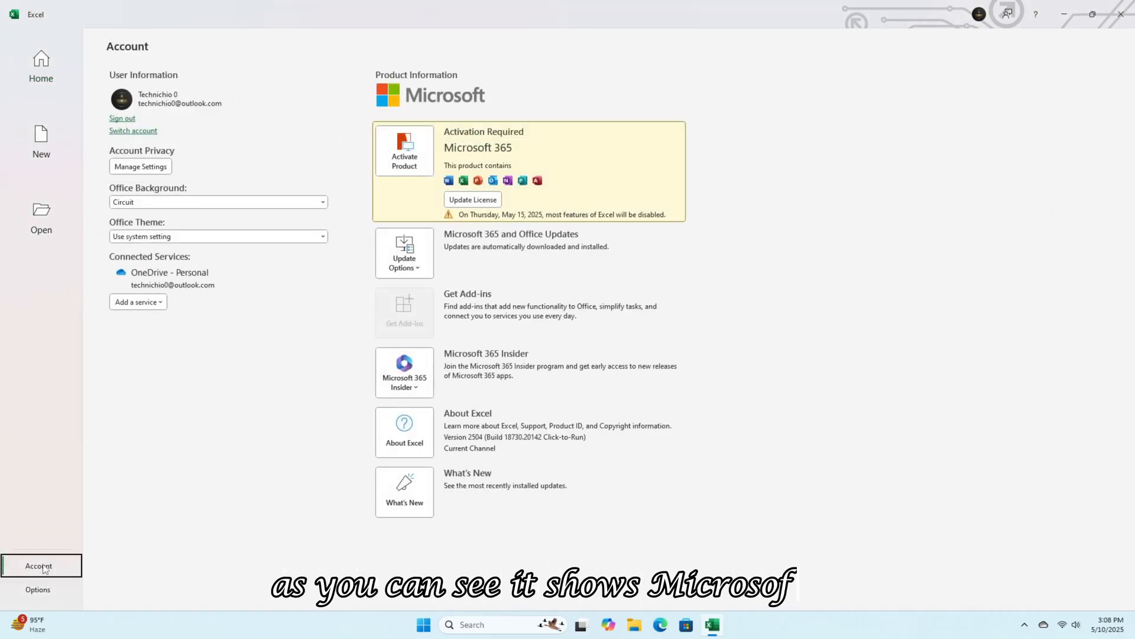
pyautogui.moveTo(441, 157)
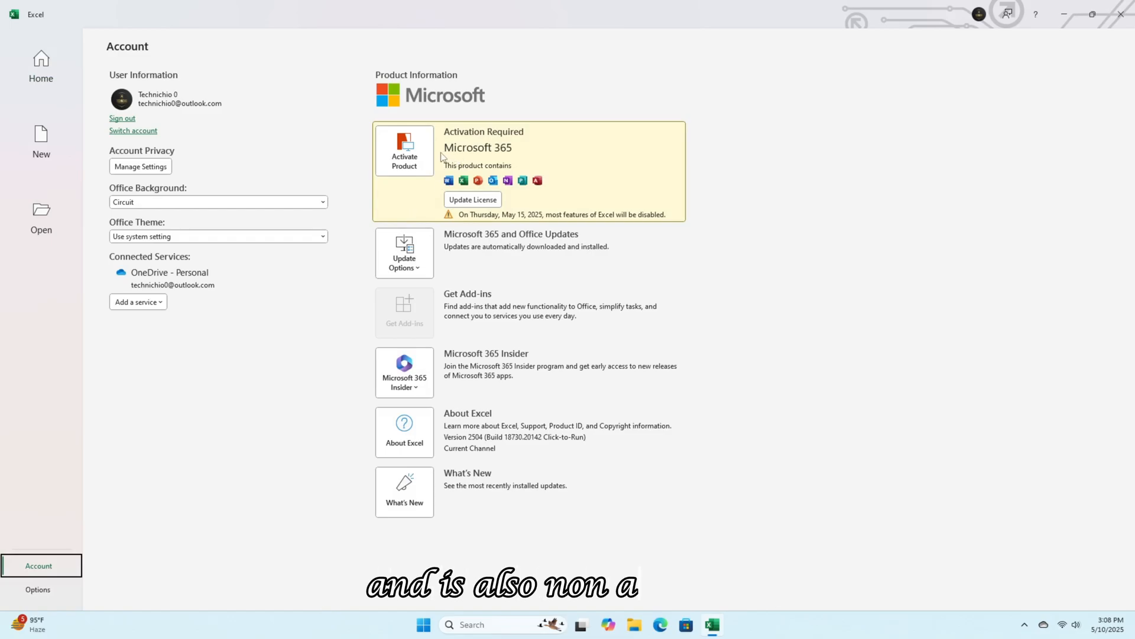
pyautogui.moveTo(521, 165)
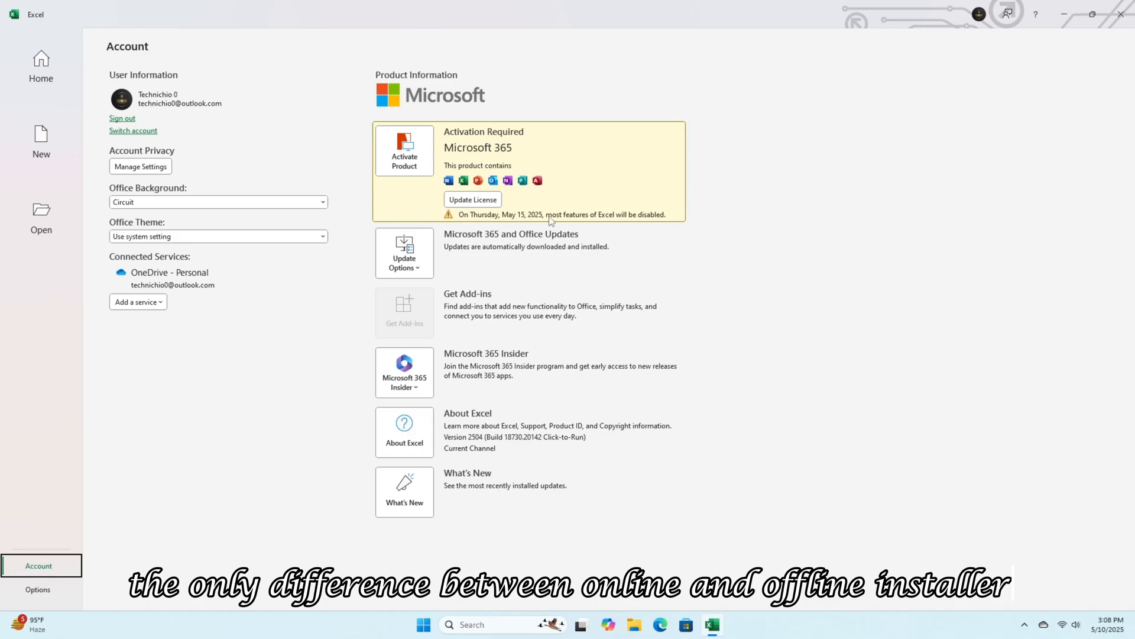
pyautogui.moveTo(658, 224)
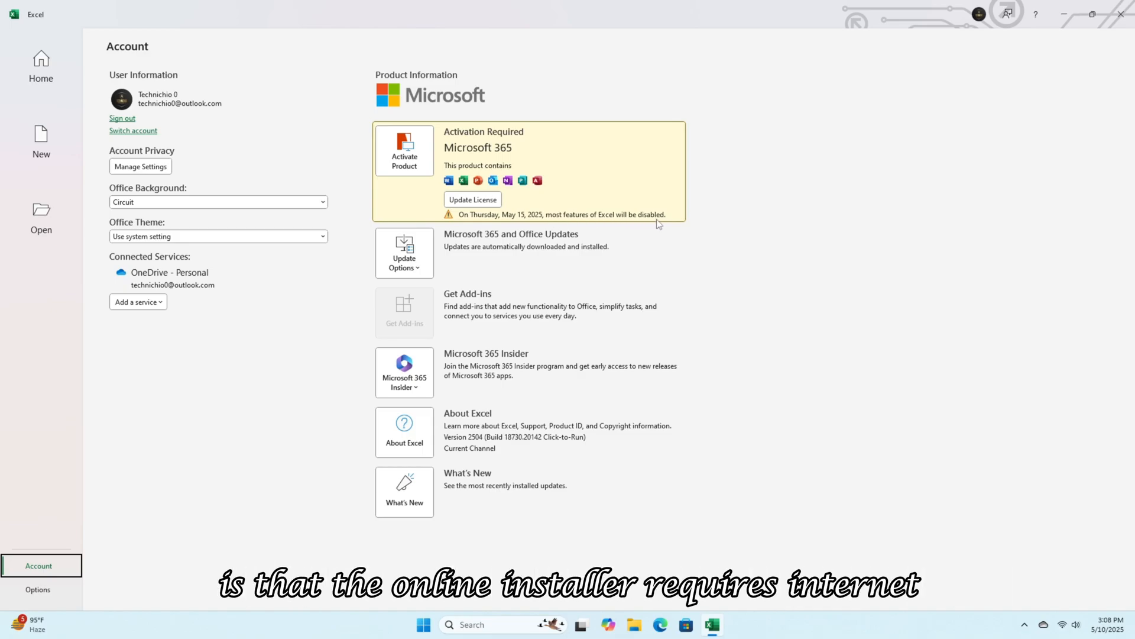
pyautogui.moveTo(1039, 30)
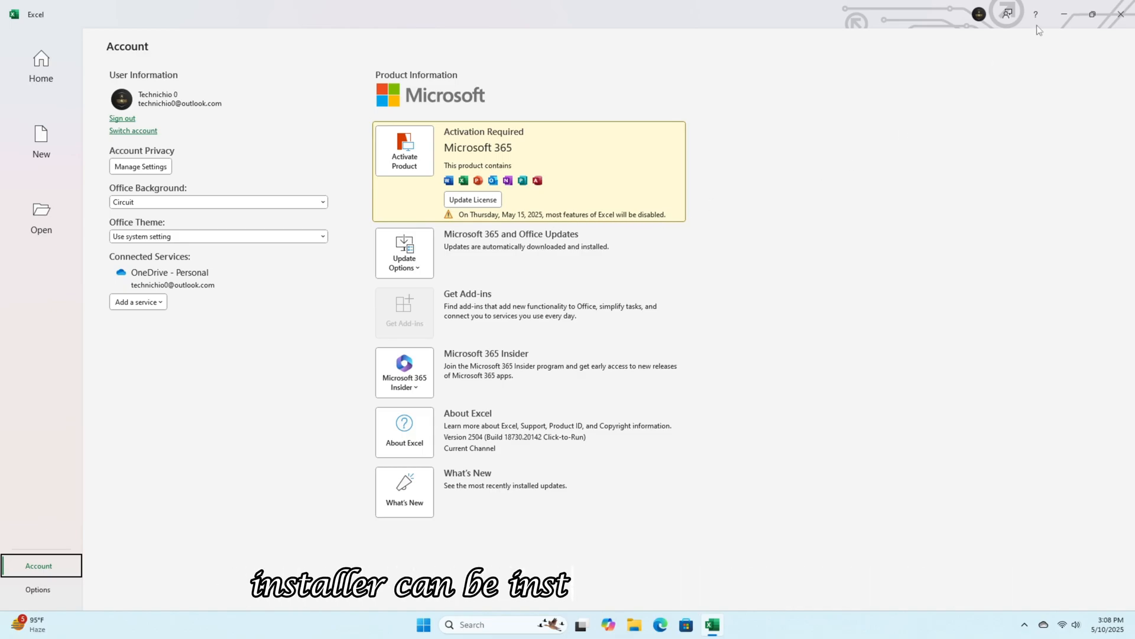